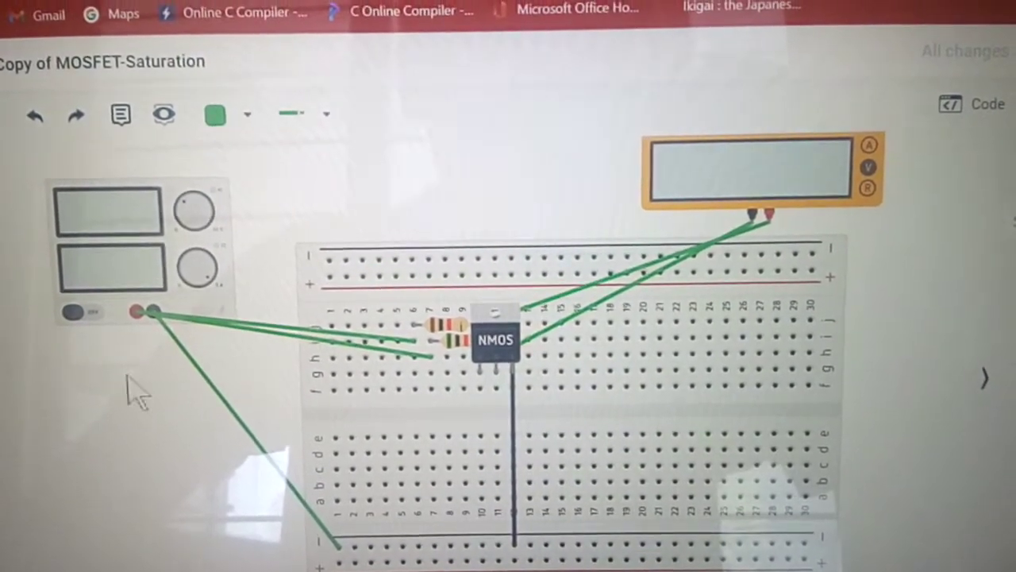
{"action": "mouse_move", "coordinate": [257, 352]}
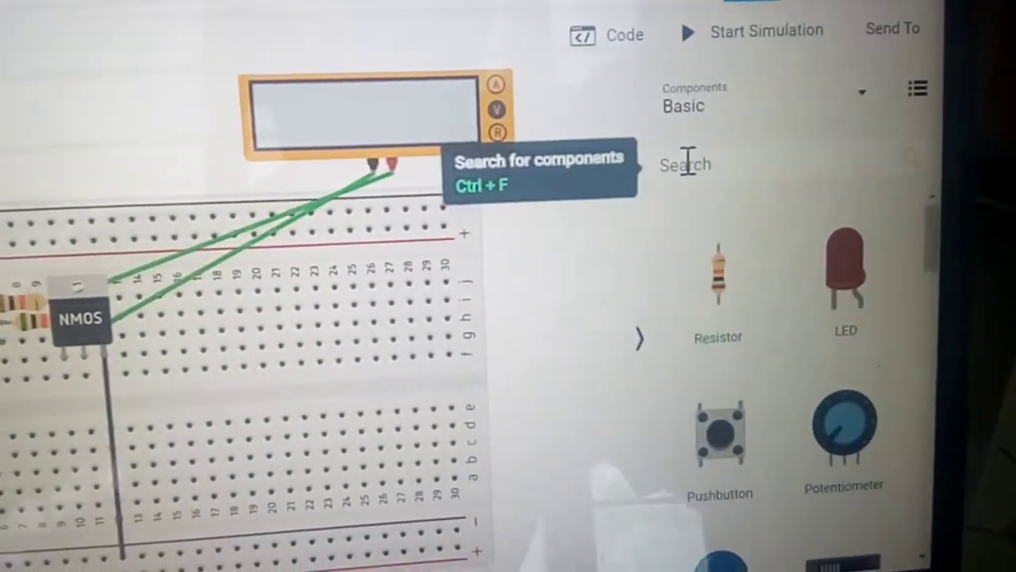
Search the component list for 'multim' to find the Multimeter
{"action": "type", "text": "mu"}
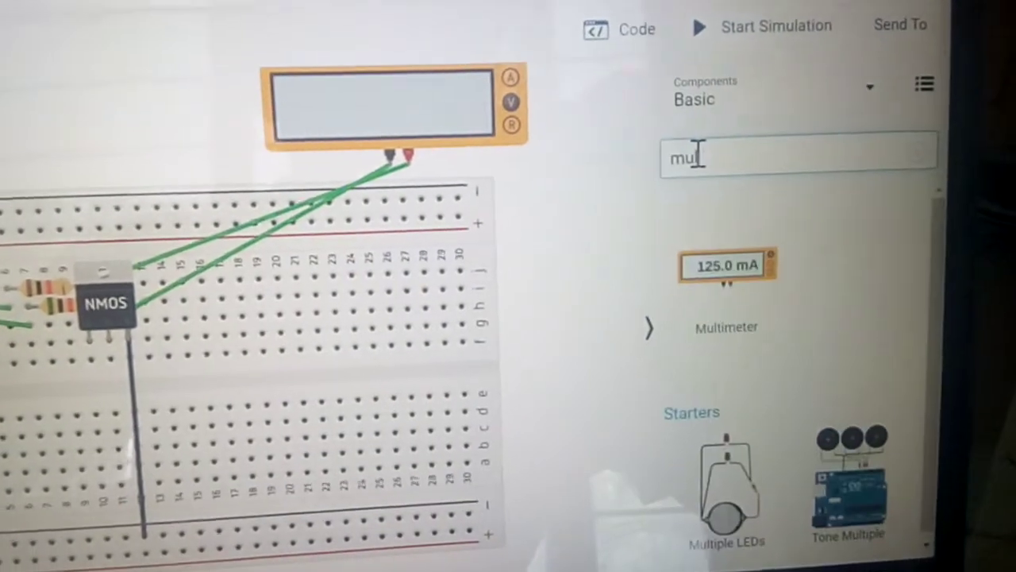
{"action": "type", "text": "tim"}
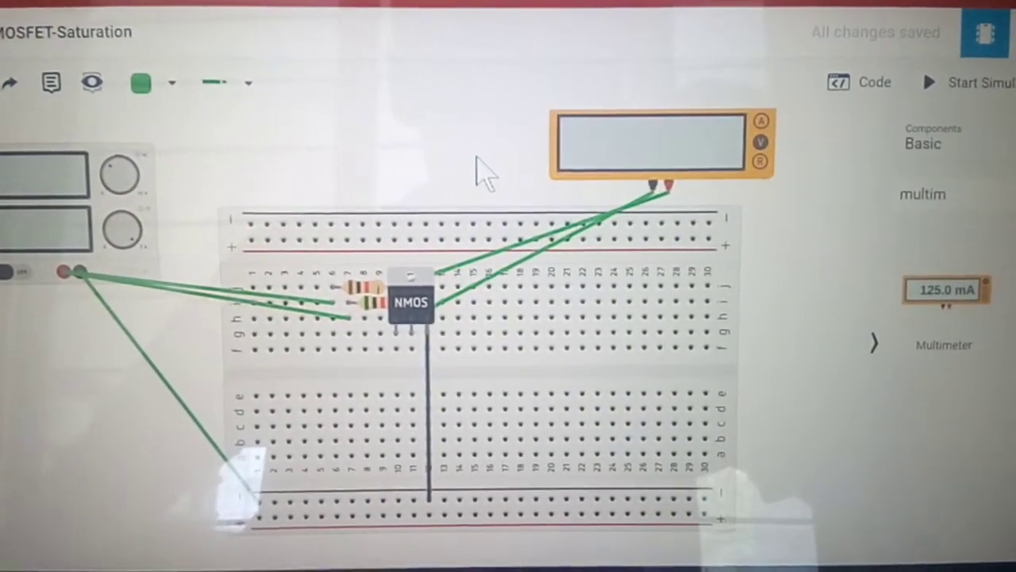
{"action": "left_click", "coordinate": [651, 146]}
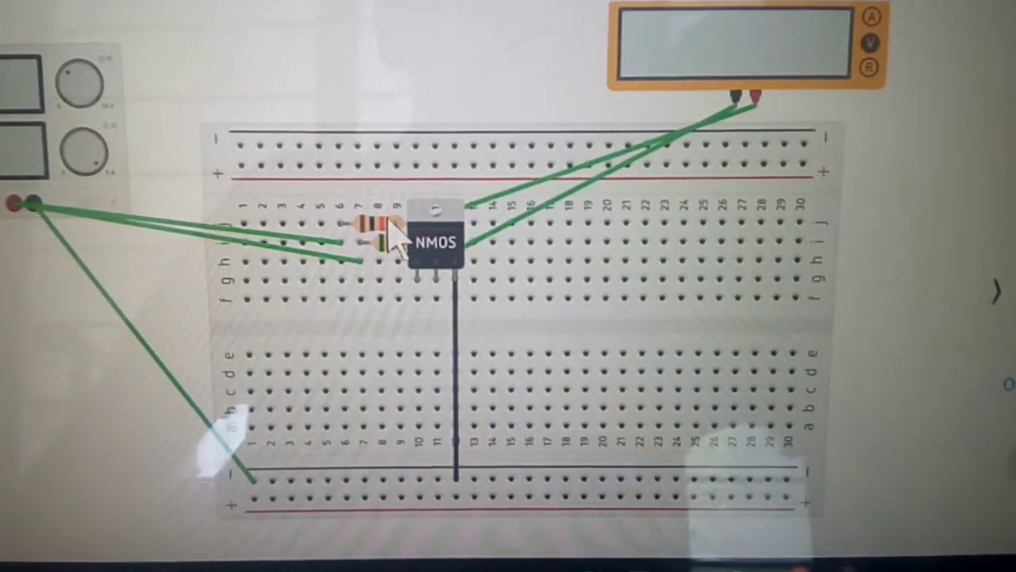
Select a resistor beside the NMOS to show its name 1 and resistance 5
{"action": "left_click", "coordinate": [381, 230]}
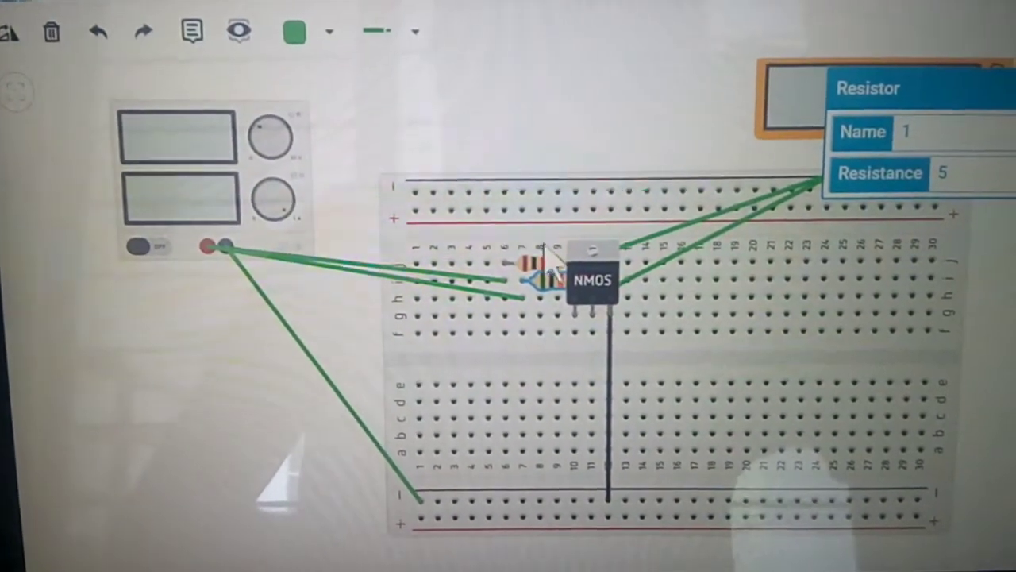
Close the resistor inspector and search the components for 'bread'
{"action": "left_click", "coordinate": [591, 273]}
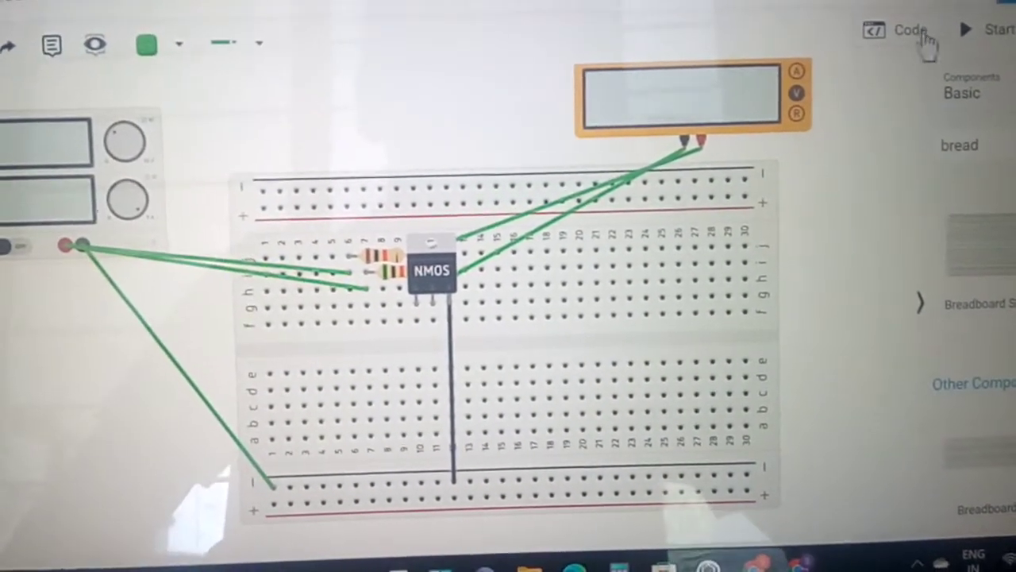
Run the simulation so the multimeter reads 10.0 V across the NMOS circuit
{"action": "left_click", "coordinate": [965, 28]}
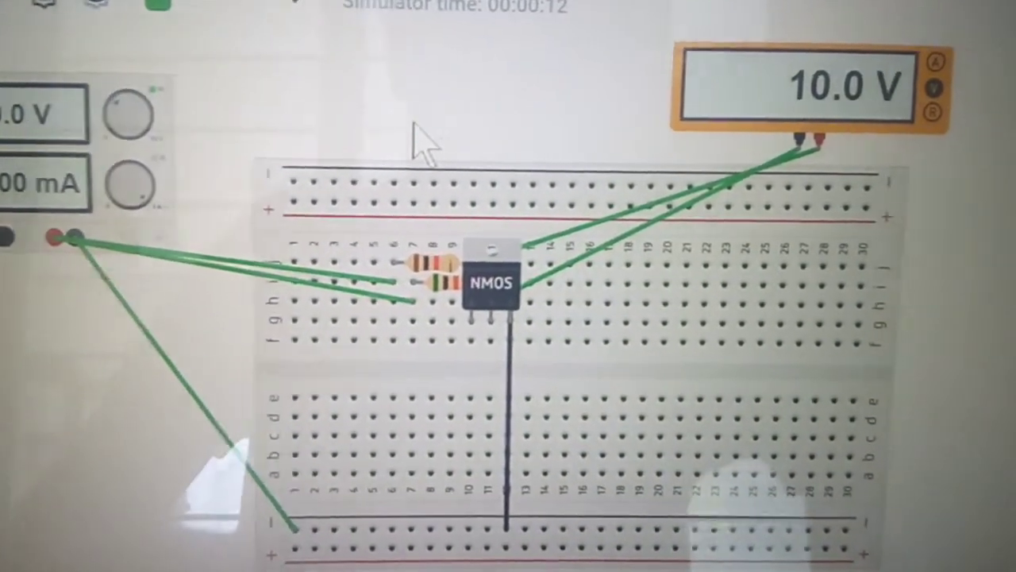
{"action": "left_click", "coordinate": [794, 86]}
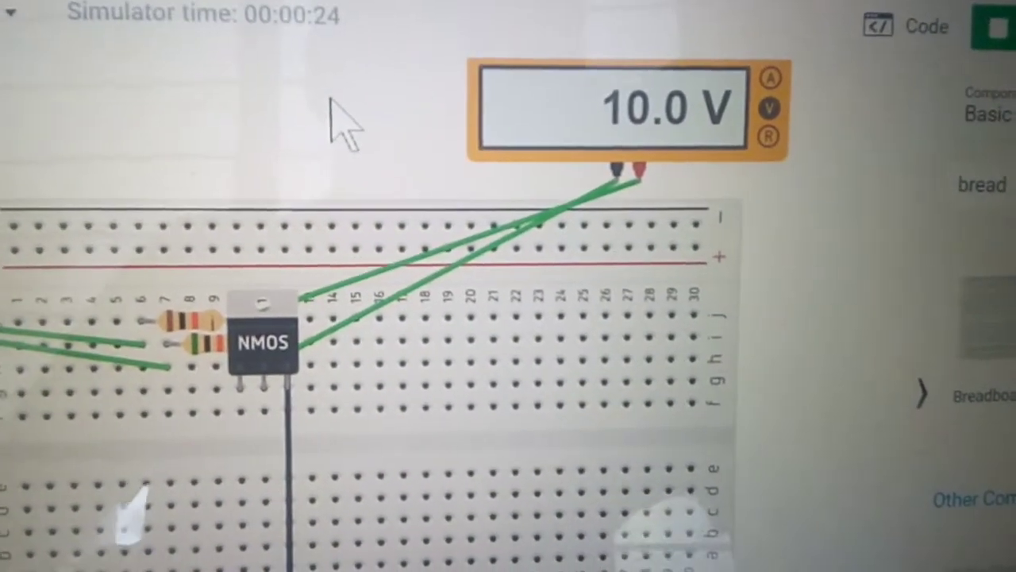
Switch the multimeter to current mode reading 7.87 mA and show the NMOS properties
{"action": "left_click", "coordinate": [627, 108]}
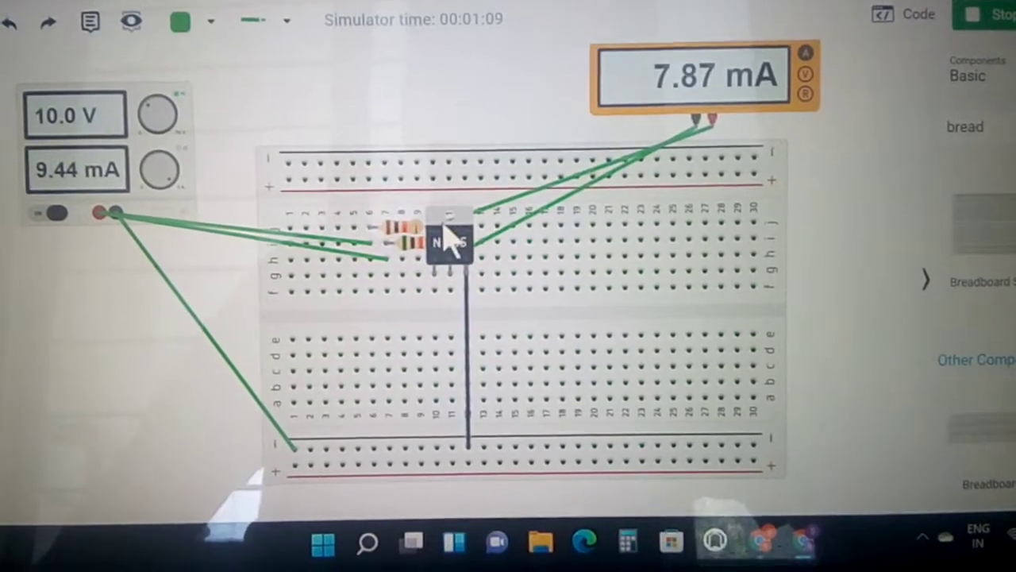
{"action": "left_click", "coordinate": [453, 235]}
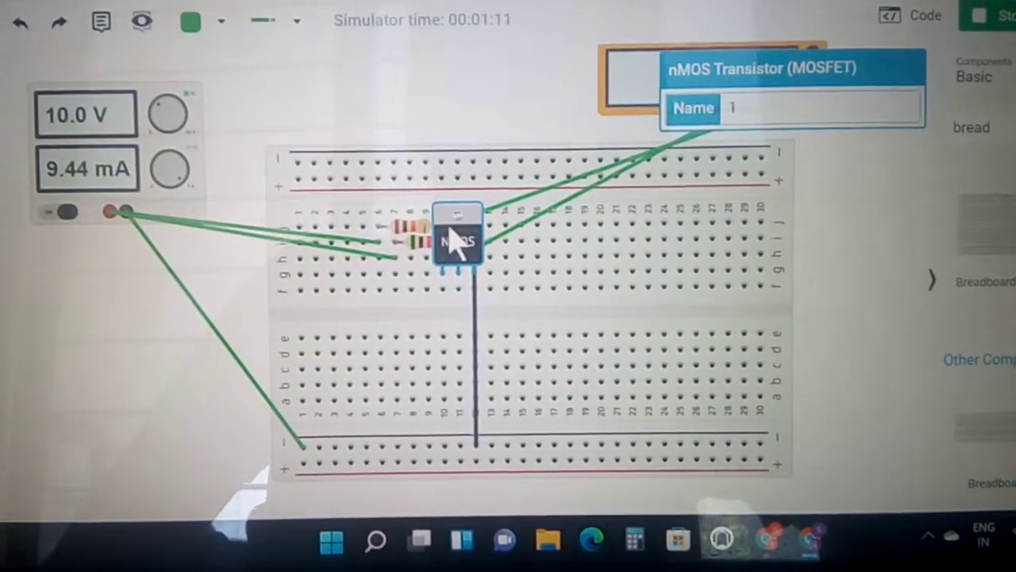